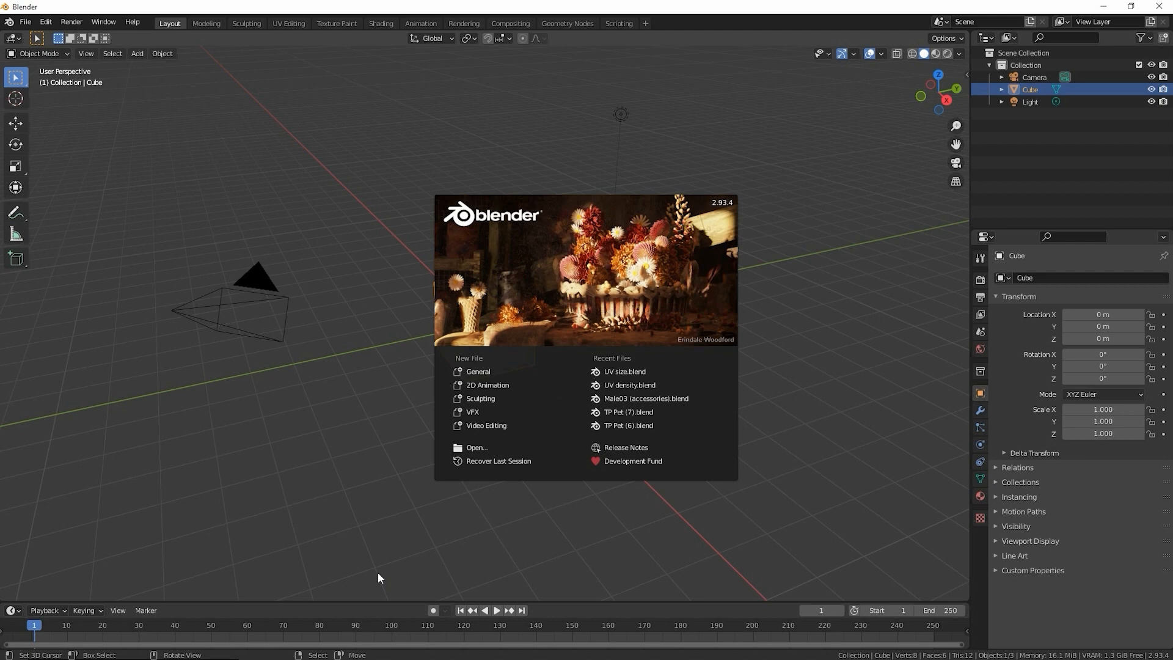
# Dismiss the splash screen and reopen the recent Male03 (accessories).blend project
pyautogui.click(377, 544)
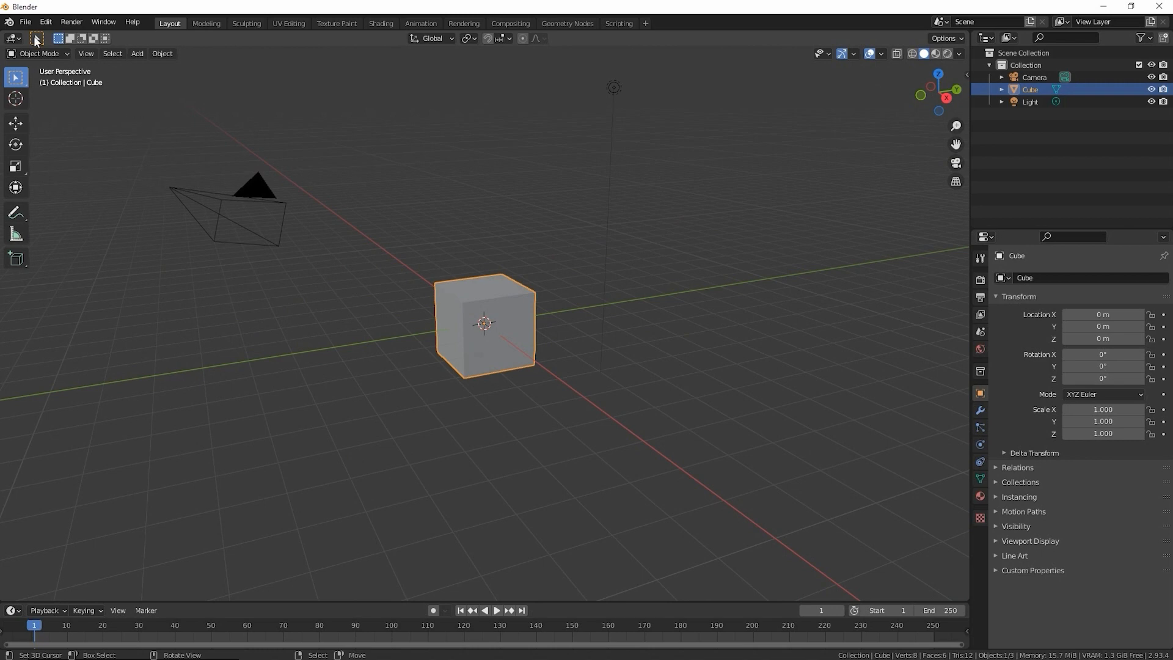
pyautogui.click(26, 21)
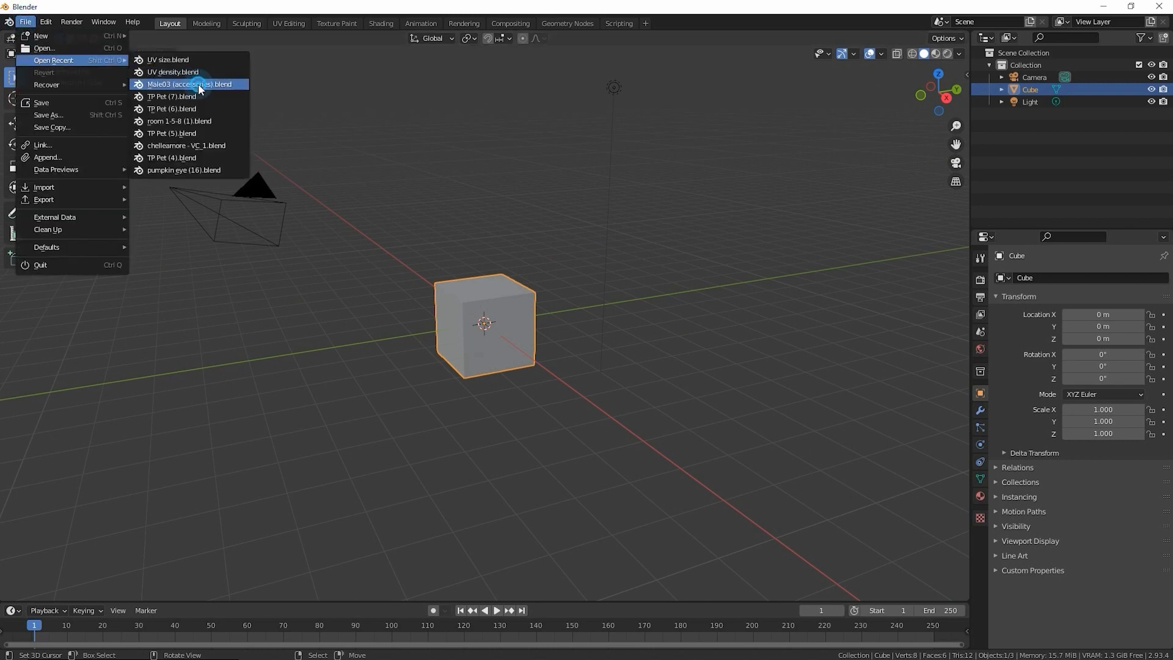
pyautogui.click(189, 84)
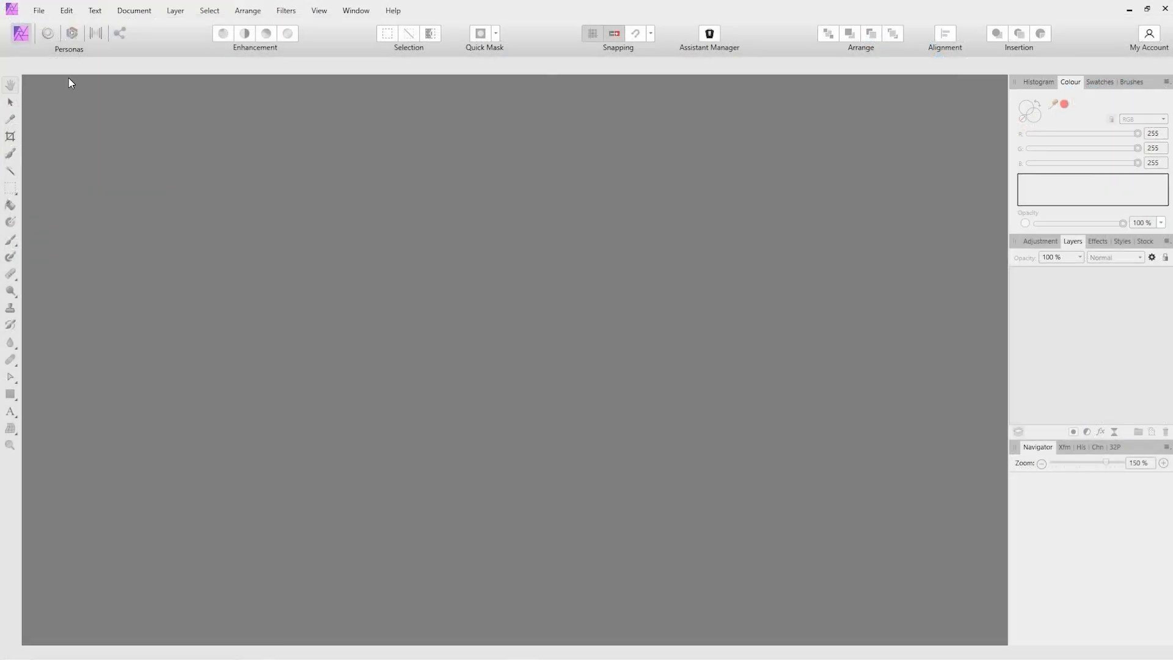
# Open the 512x256.afphoto texture document from the CEC Optimisation folder
pyautogui.click(38, 11)
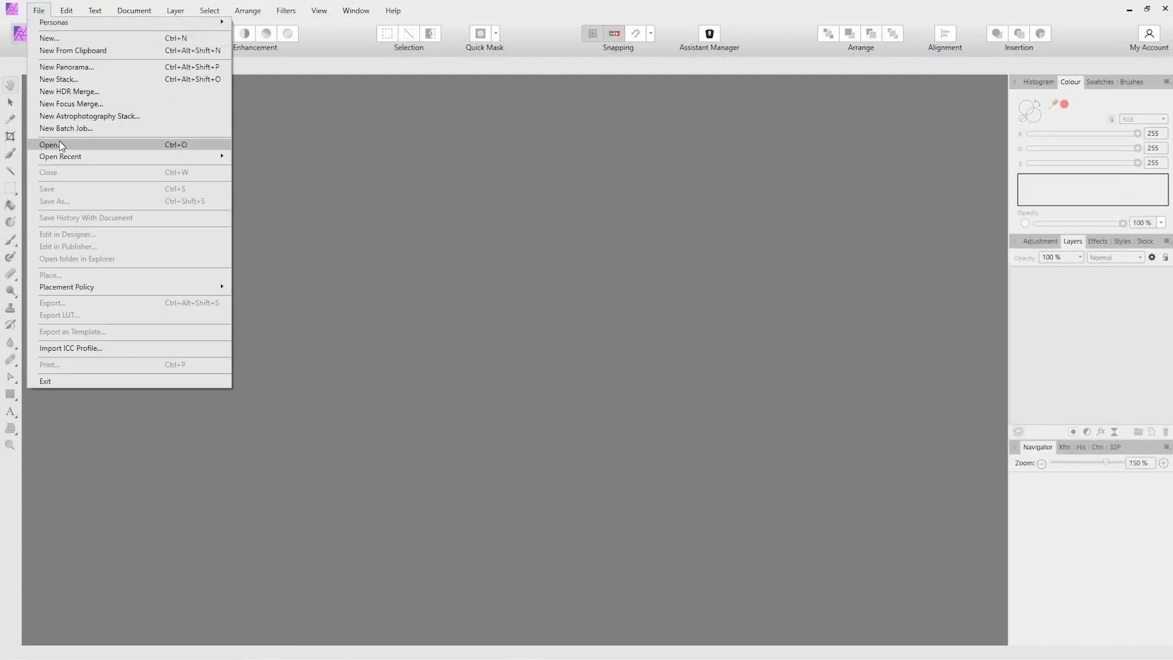
pyautogui.click(49, 144)
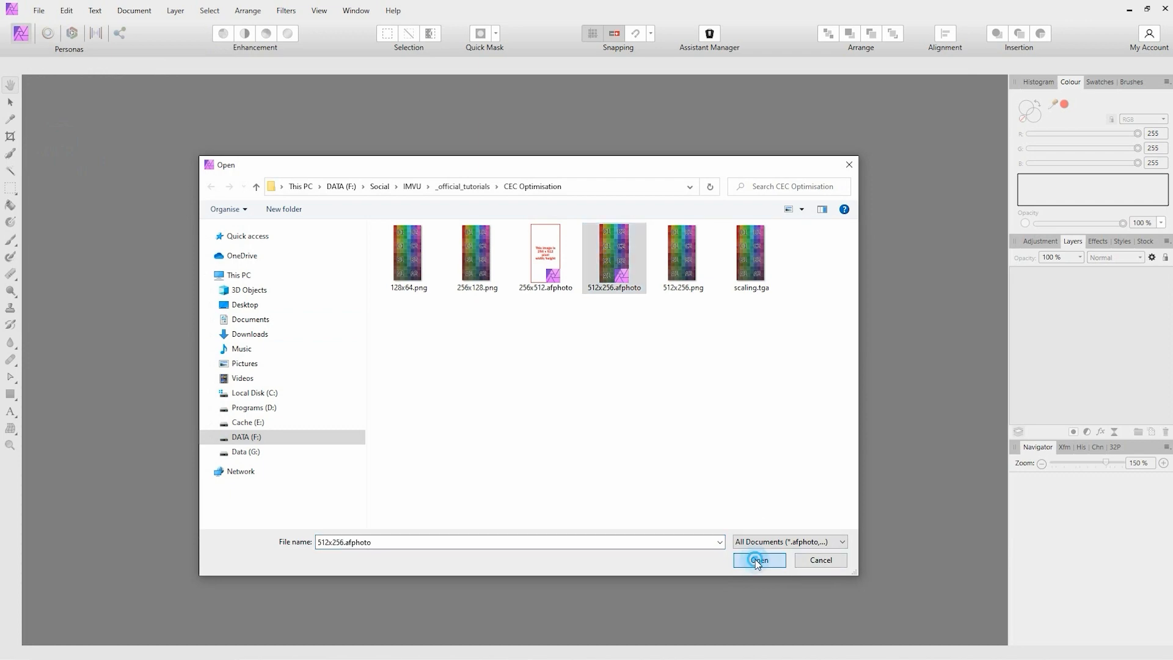
pyautogui.click(759, 560)
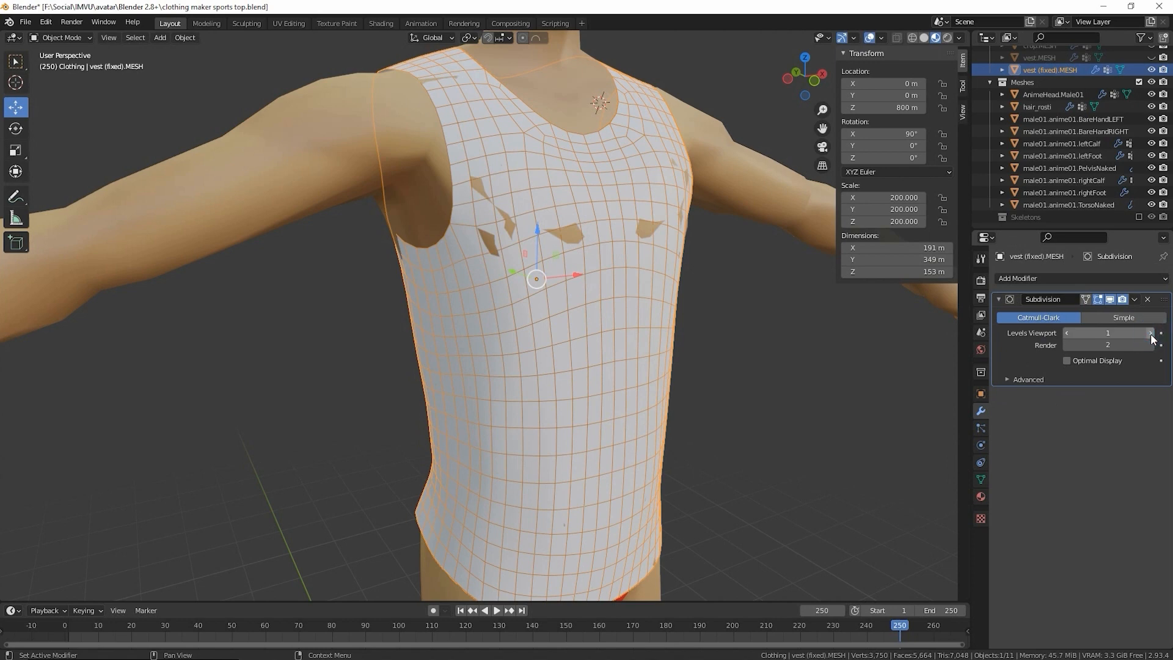
# Raise the vest's Subdivision modifier viewport level by one step
pyautogui.click(1151, 332)
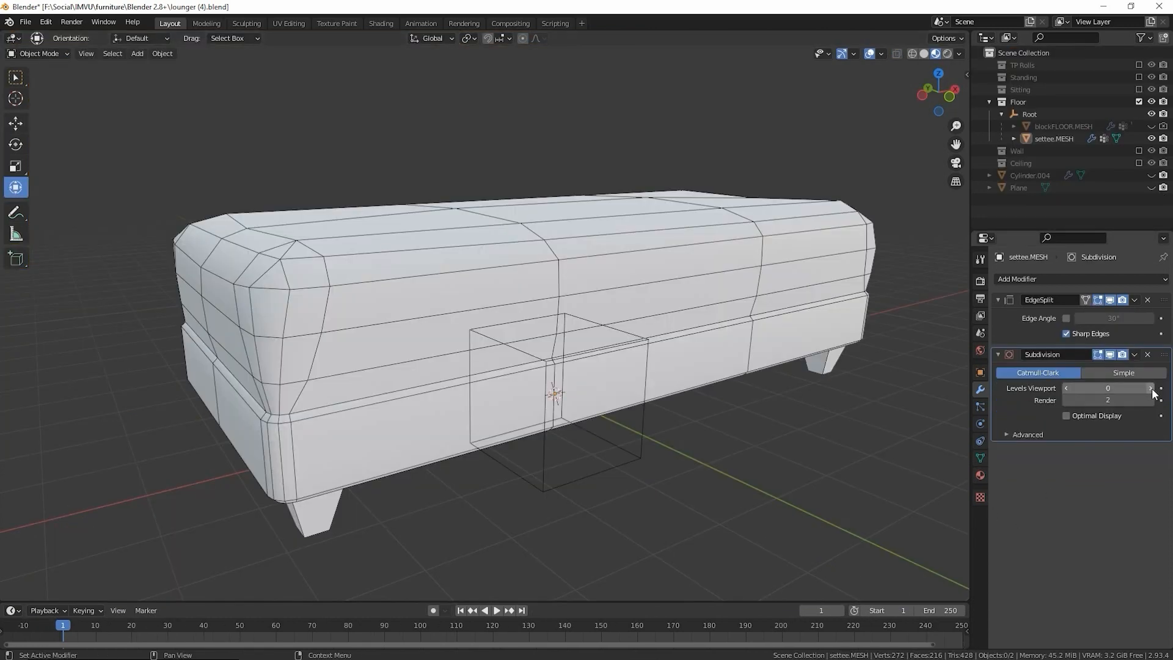
# Step the settee's Subdivision viewport level up from 0 to 1 and beyond
pyautogui.click(1151, 388)
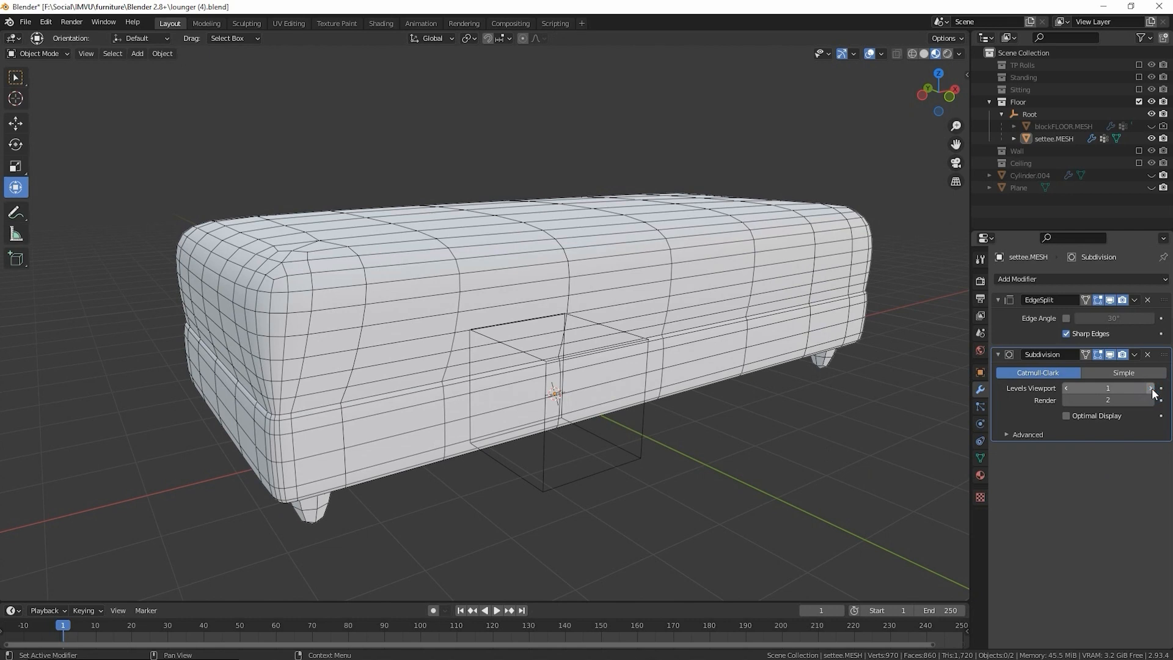
pyautogui.click(1150, 388)
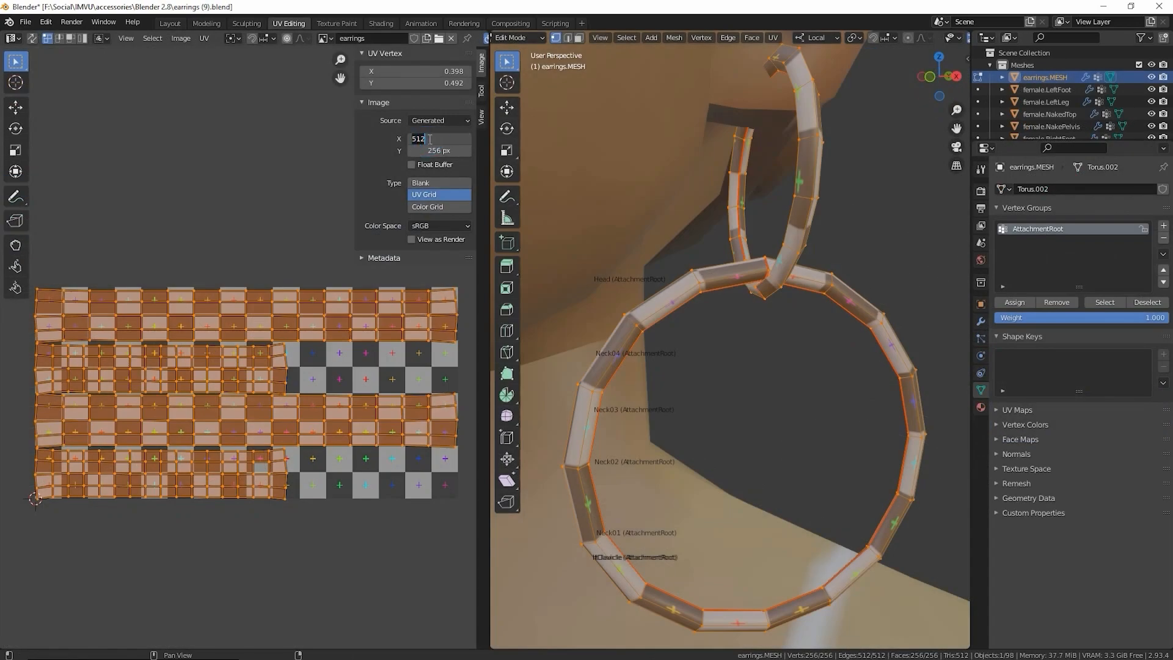
# Set the earrings' generated grid image width to 256, then reduce it to 128
pyautogui.write('256 px')
pyautogui.click(440, 150)
pyautogui.write('128')
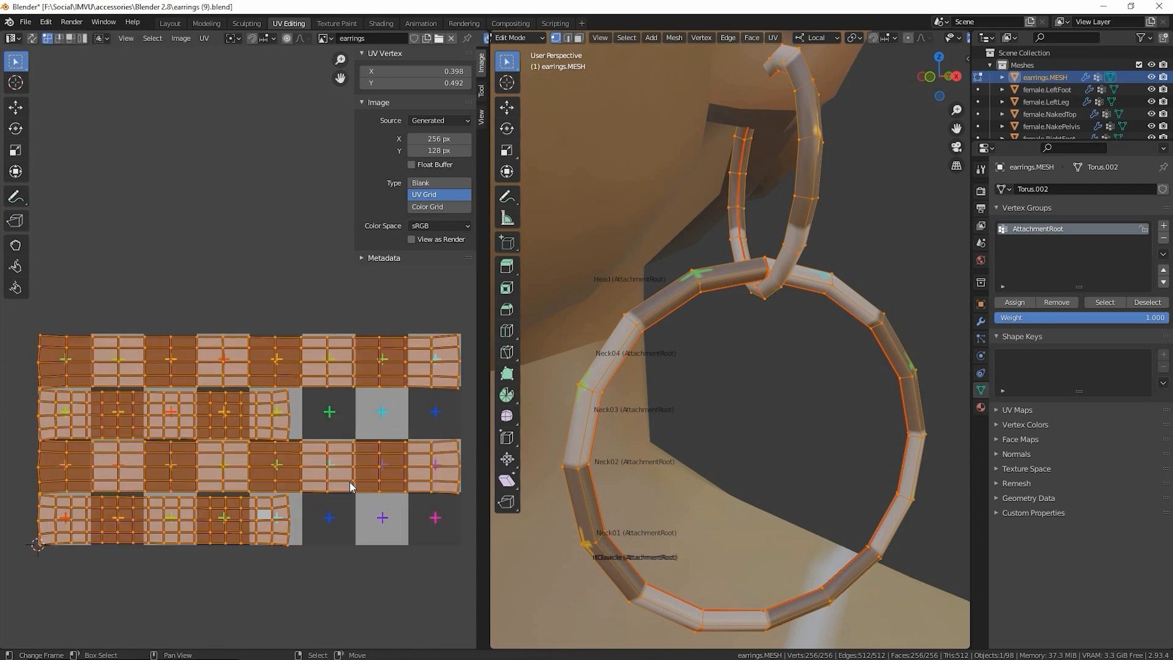
pyautogui.click(437, 138)
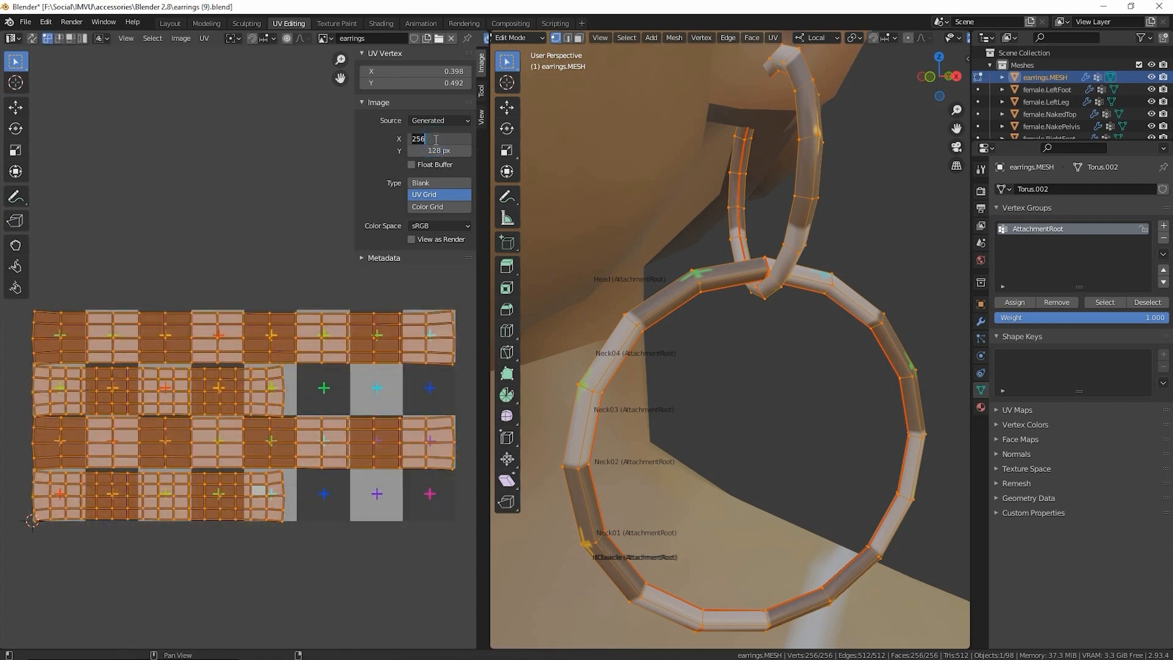
pyautogui.write('128')
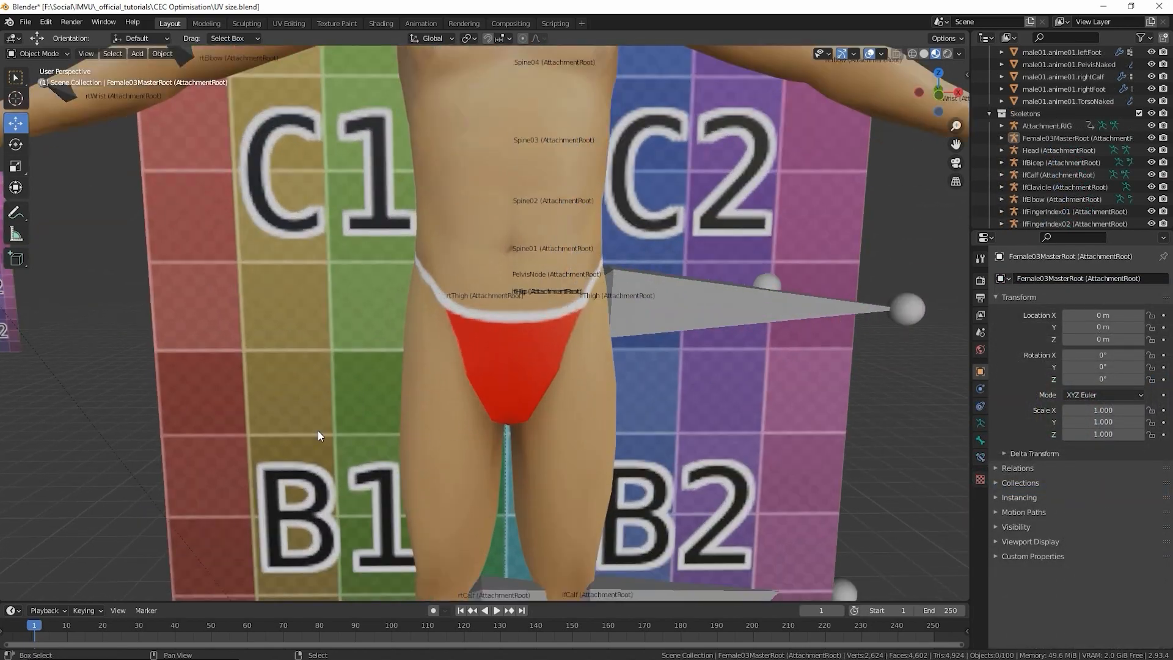
# Zoom the viewport to show the small lettered plane at the avatar's hand
pyautogui.scroll(3)
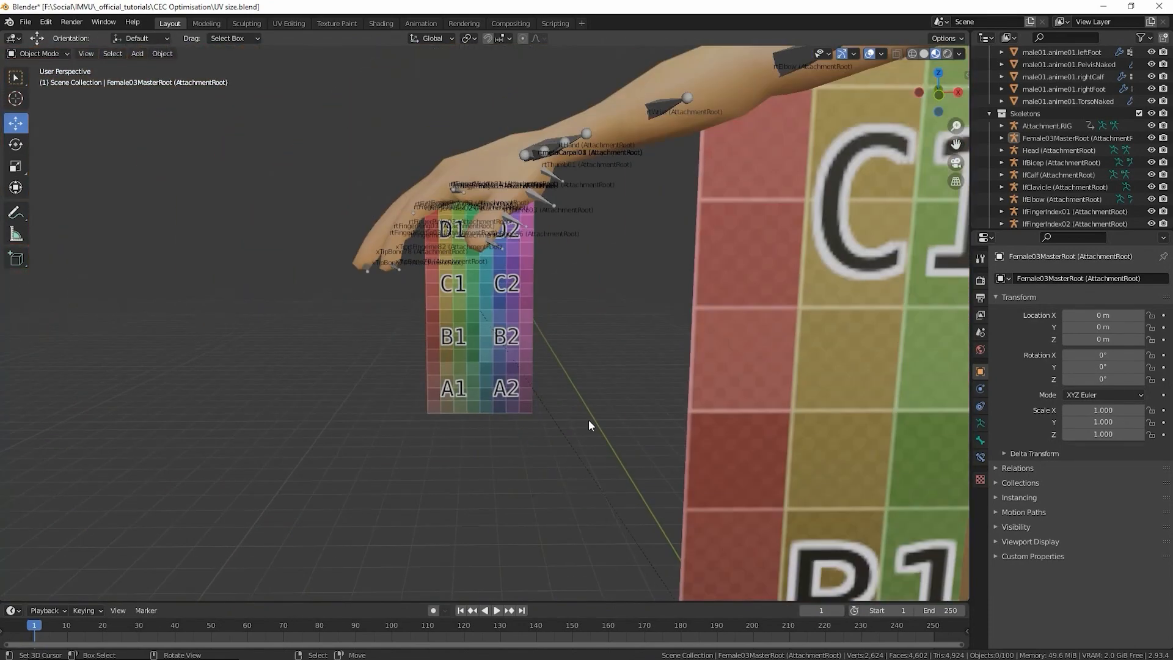
pyautogui.click(288, 23)
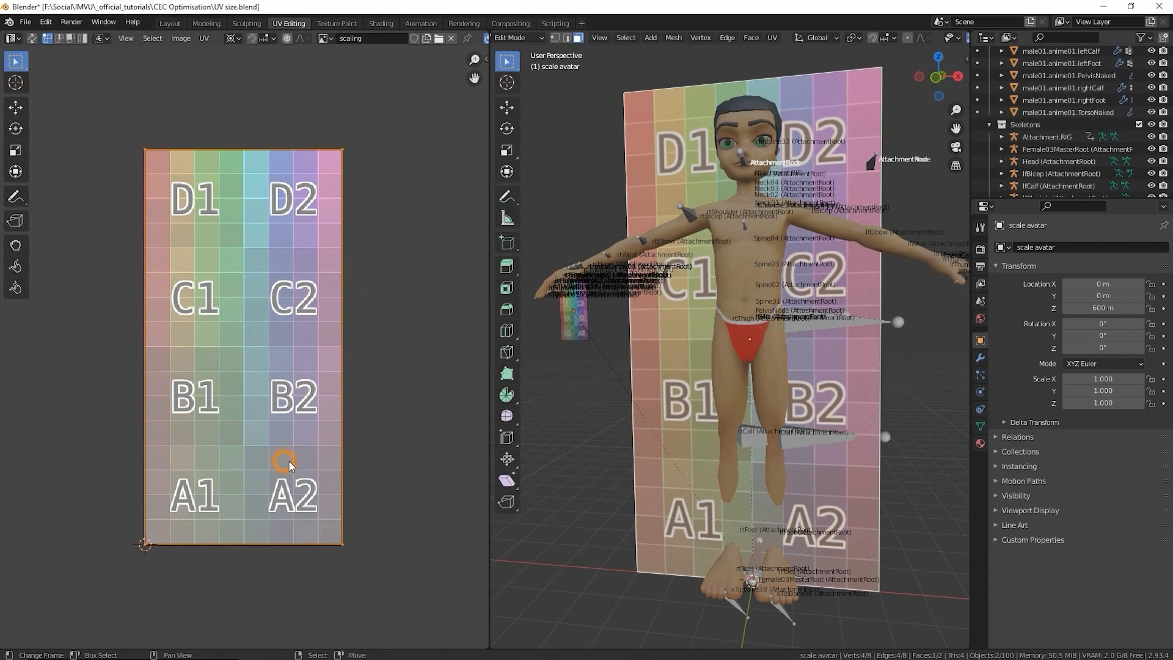
# Switch the hand plane's material to 128x64, then to the 64x32 texture
pyautogui.press('s')
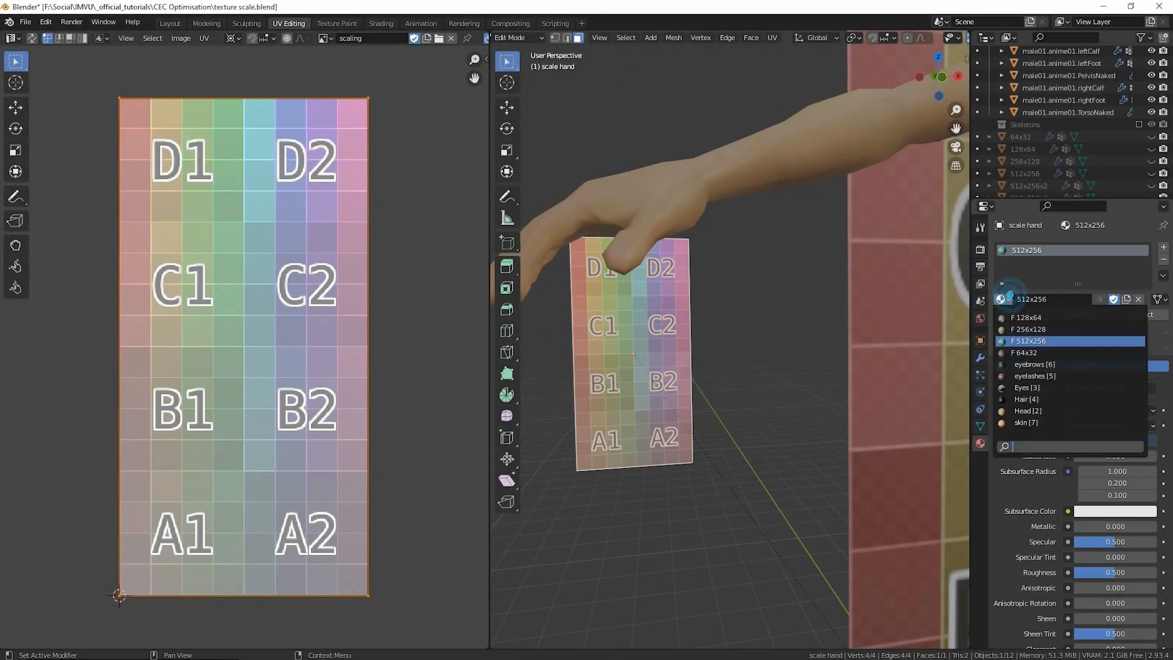
pyautogui.click(1030, 329)
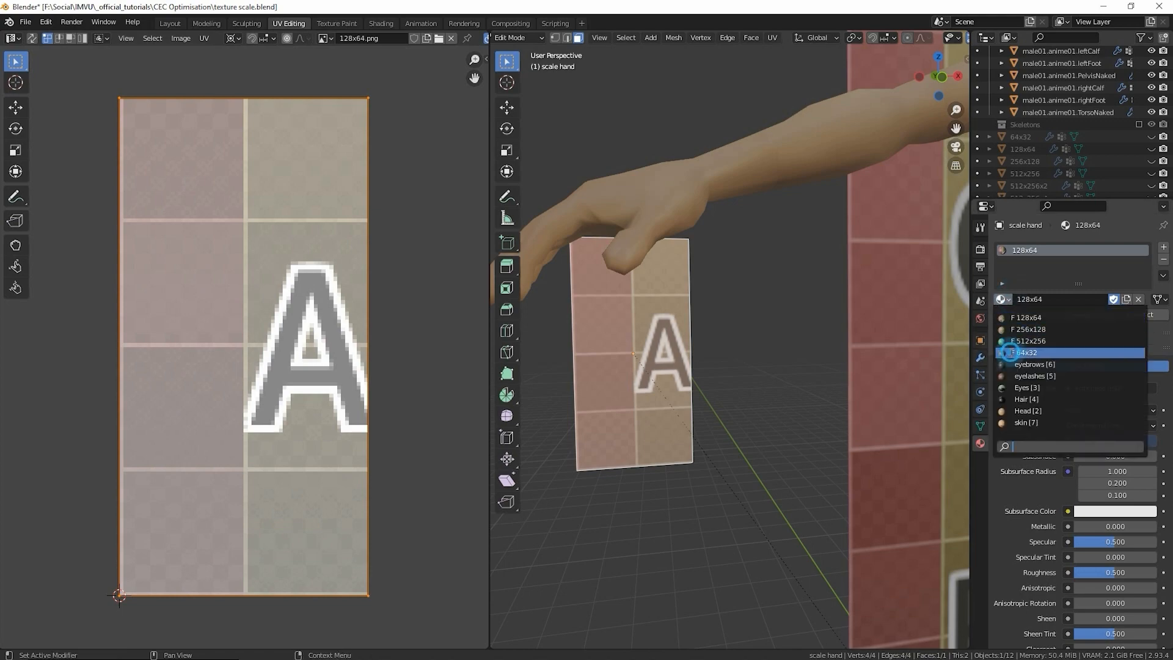
pyautogui.click(1025, 352)
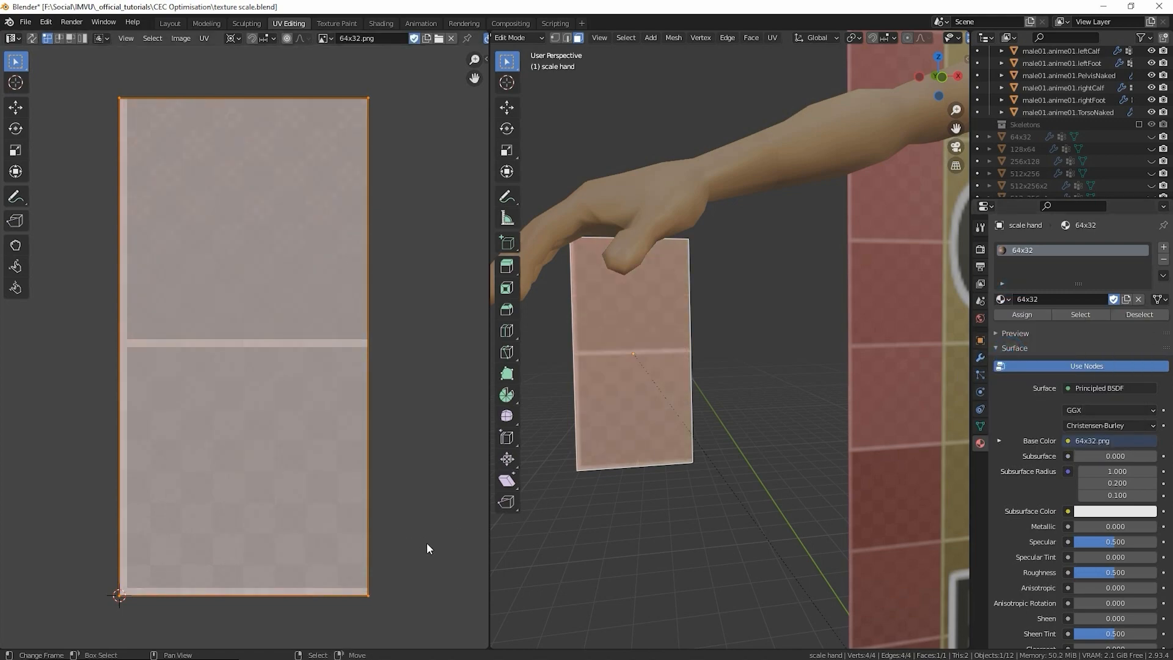
pyautogui.click(168, 23)
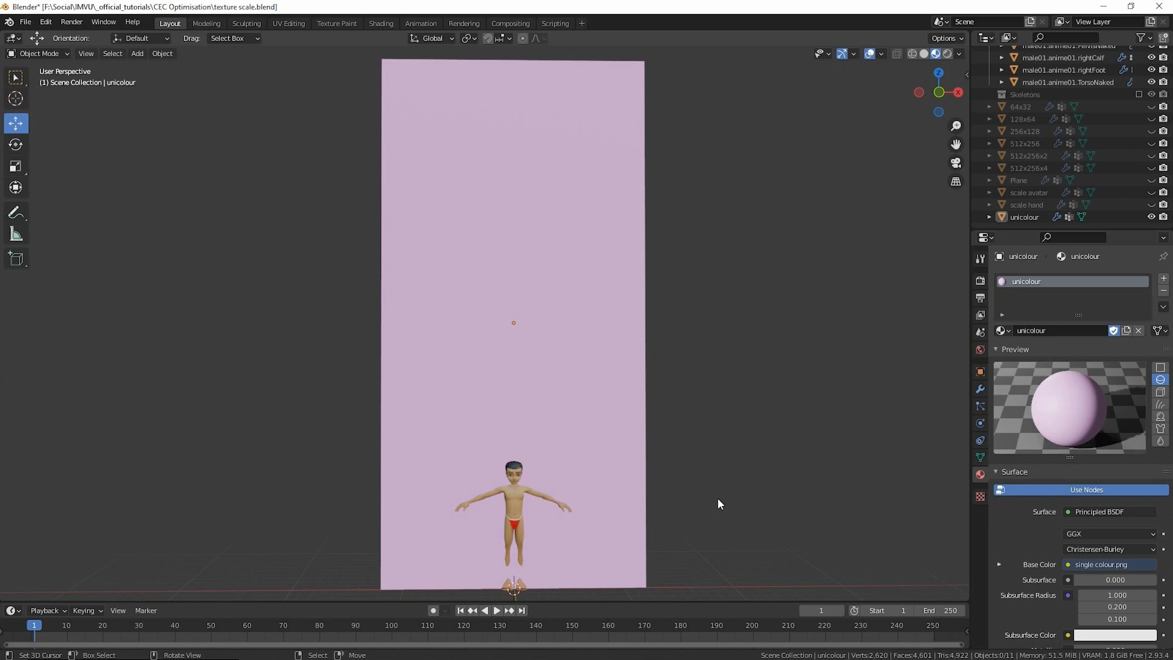
# Show the long tee mesh with its wireframe over the purple-blue texture
pyautogui.click(288, 24)
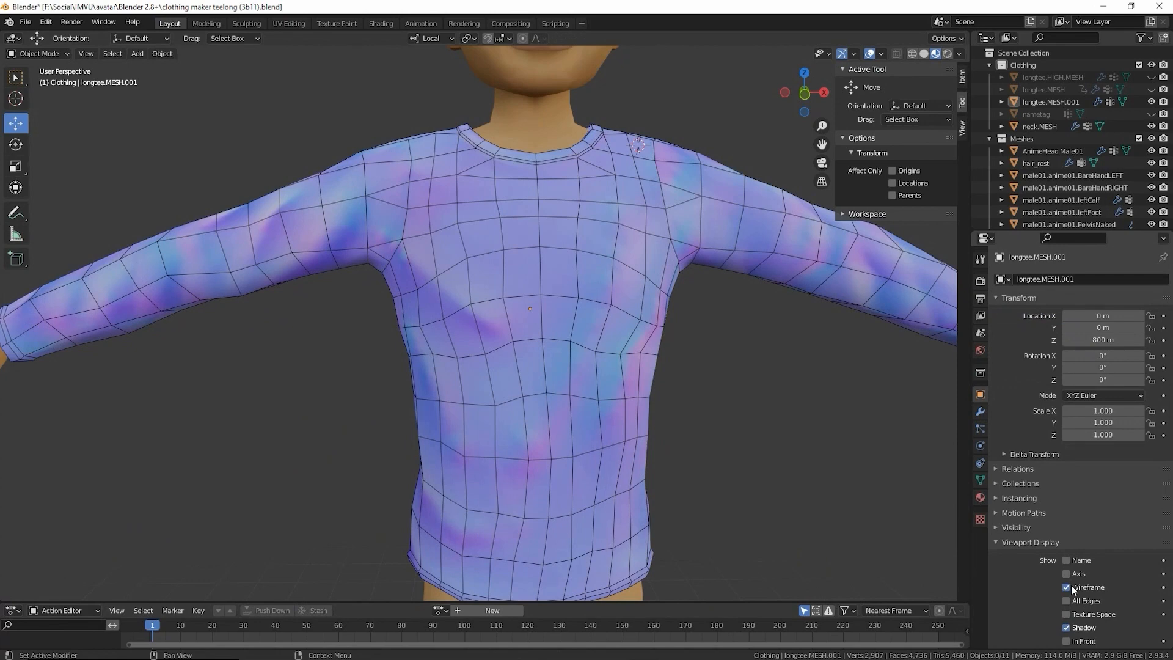
# Toggle the Wireframe viewport display on the long tee mesh
pyautogui.click(1067, 588)
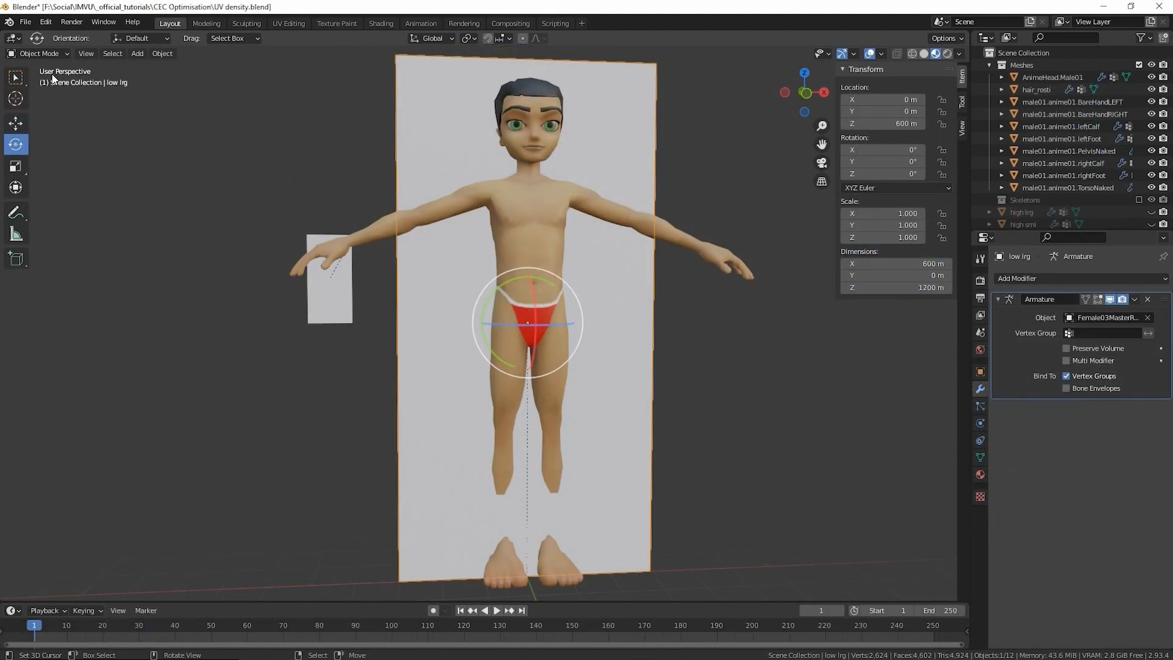
# Inspect the low- and high-density planes in Edit Mode, then lower top L2's viewport subdivision to 1
pyautogui.press('Tab')
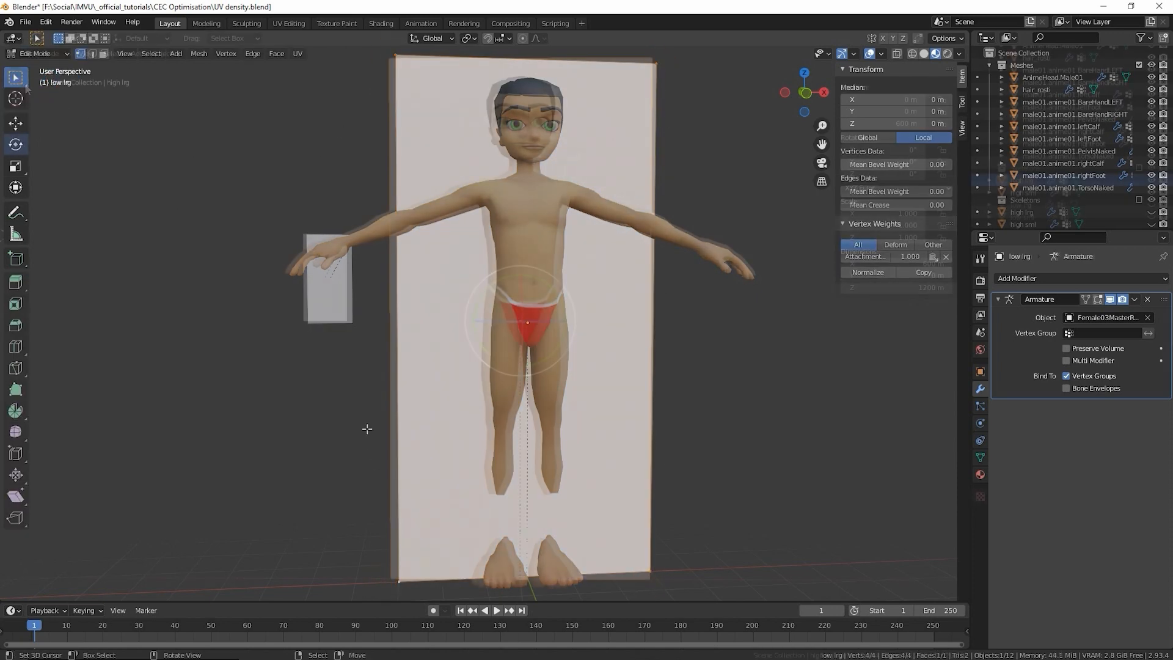
pyautogui.click(35, 53)
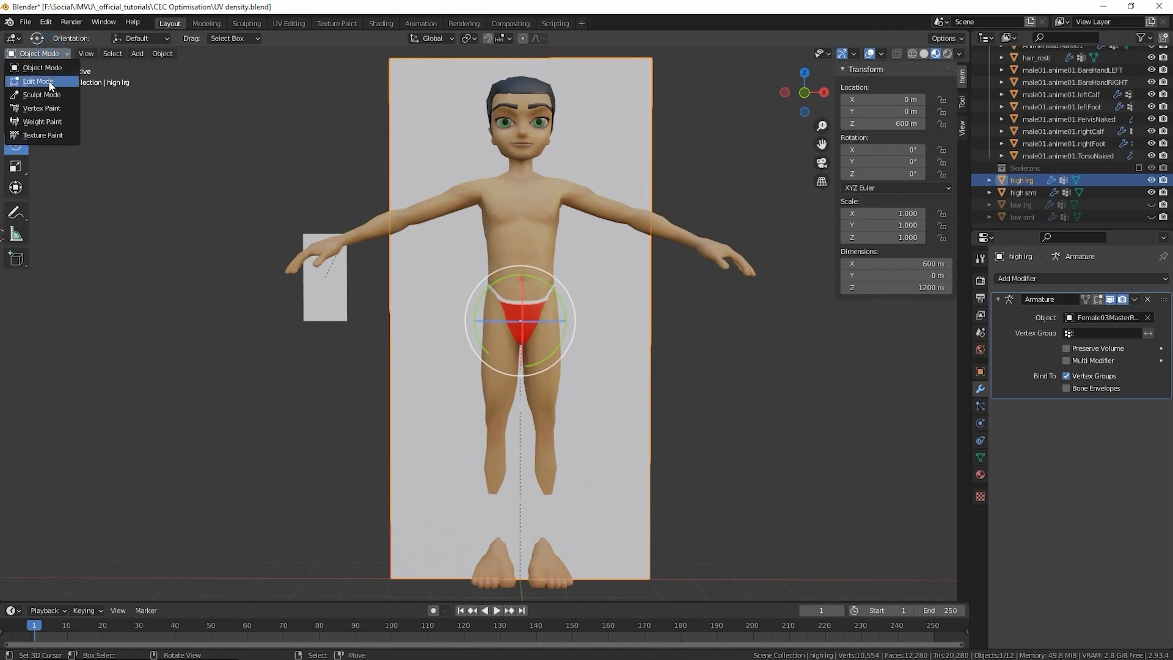
pyautogui.click(38, 81)
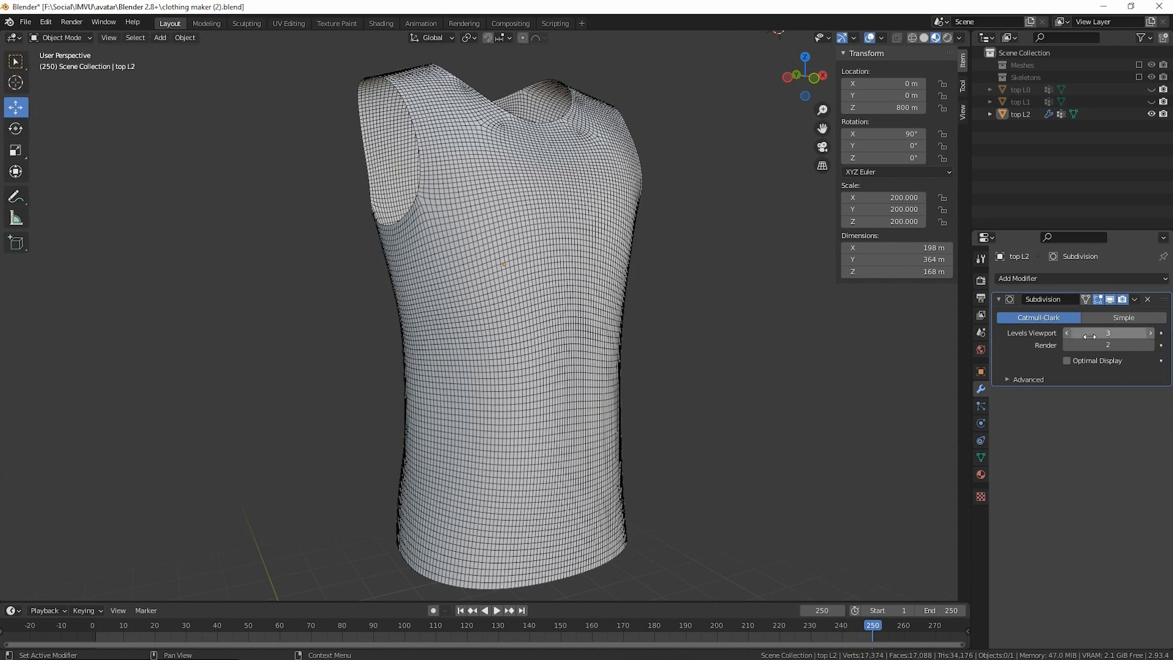
pyautogui.click(1068, 332)
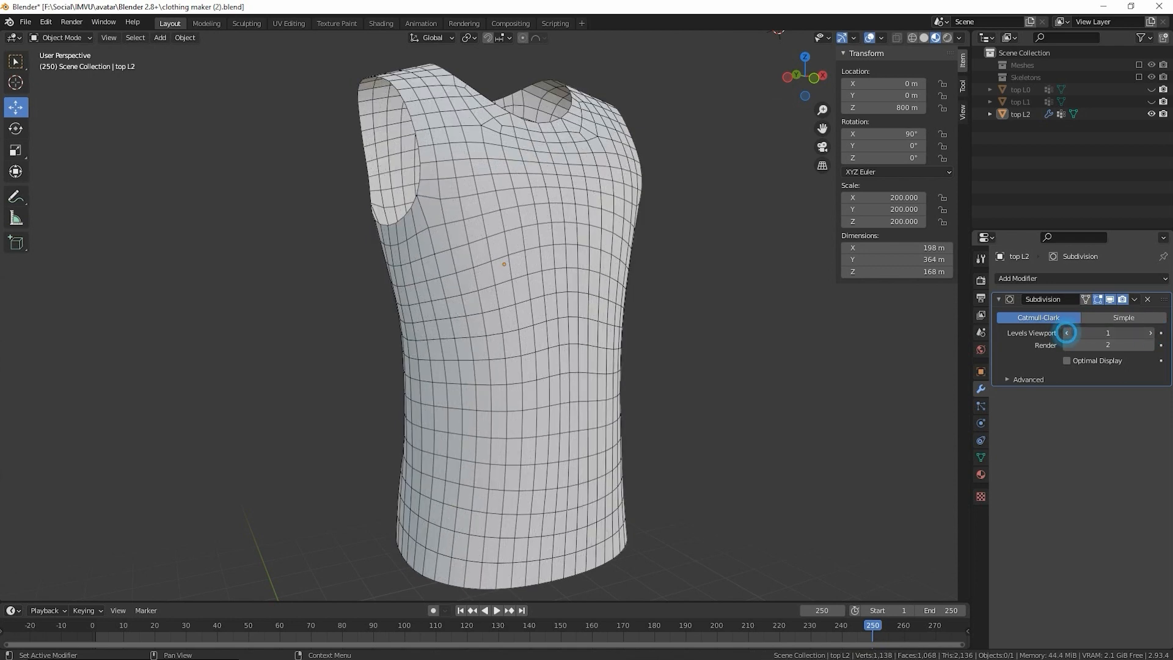